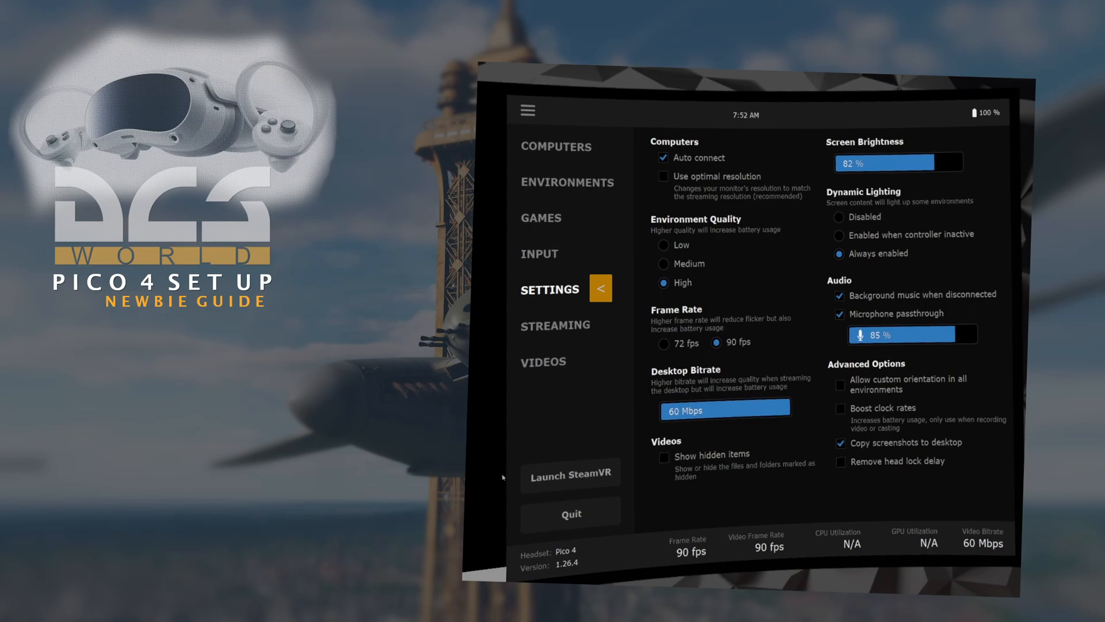
Launch DCS World and reach the Options screen on the System tab.
left_click(600, 287)
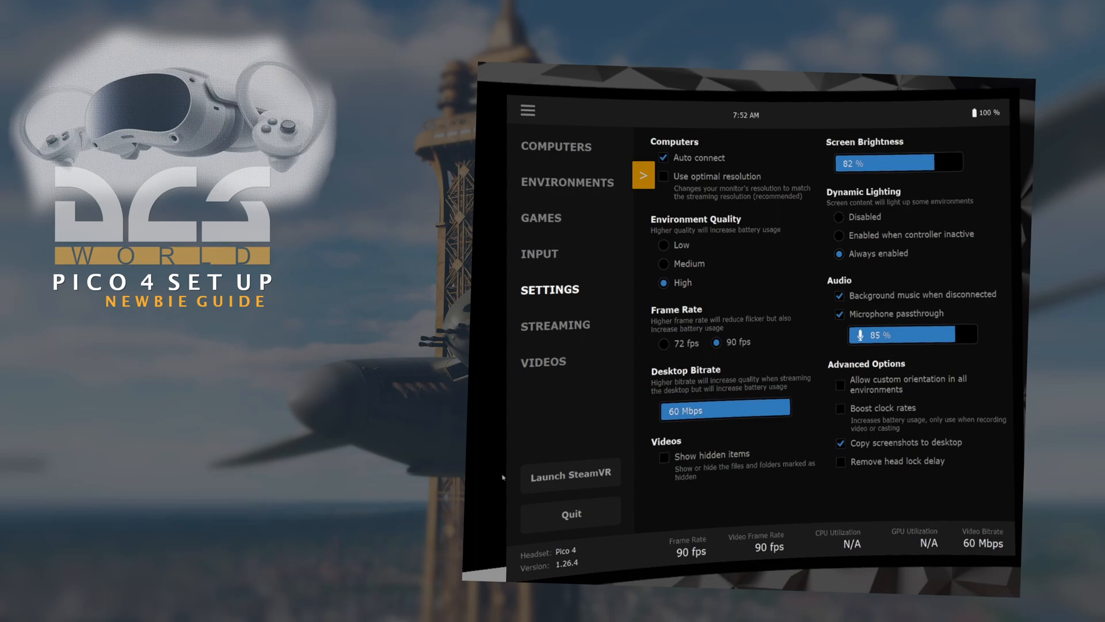
left_click(642, 174)
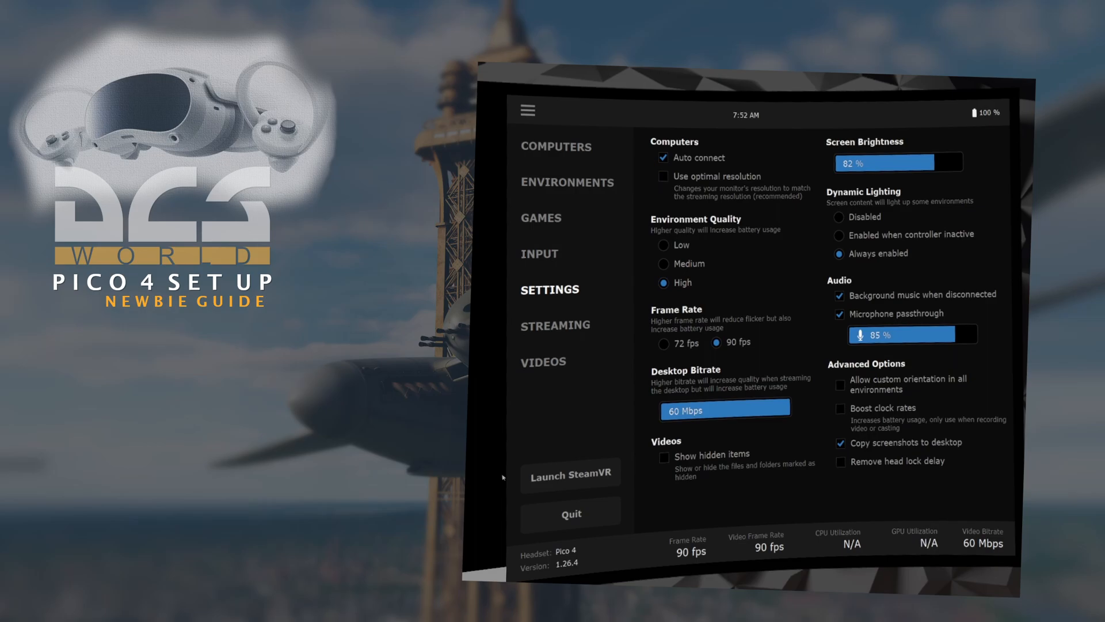
left_click(555, 324)
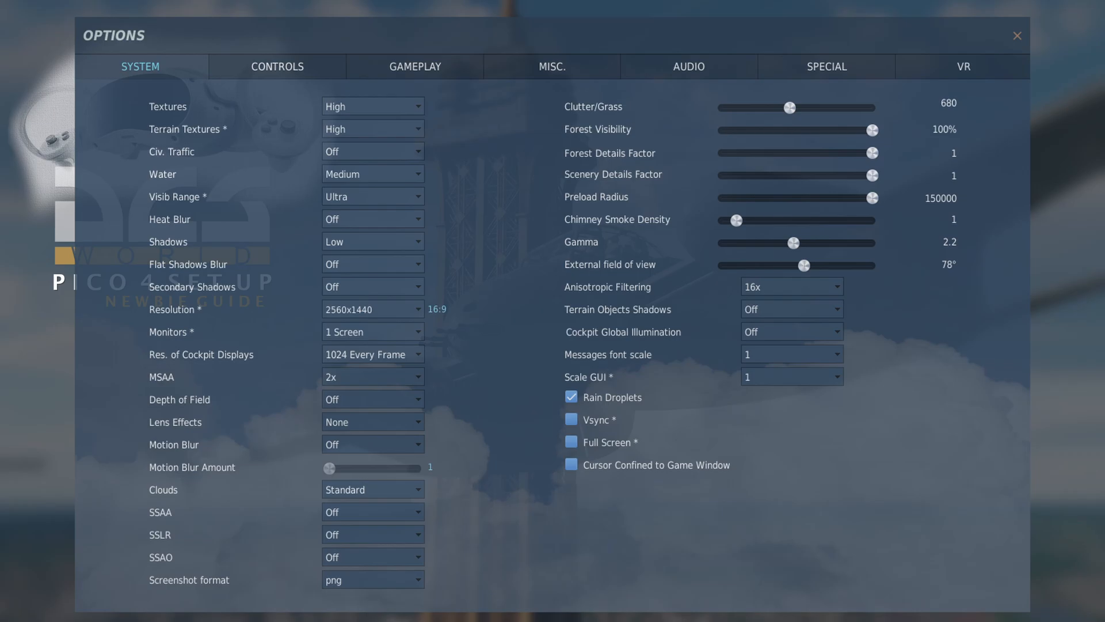
Switch to VR options with the headset enabled at 1.5 pixel density.
left_click(963, 67)
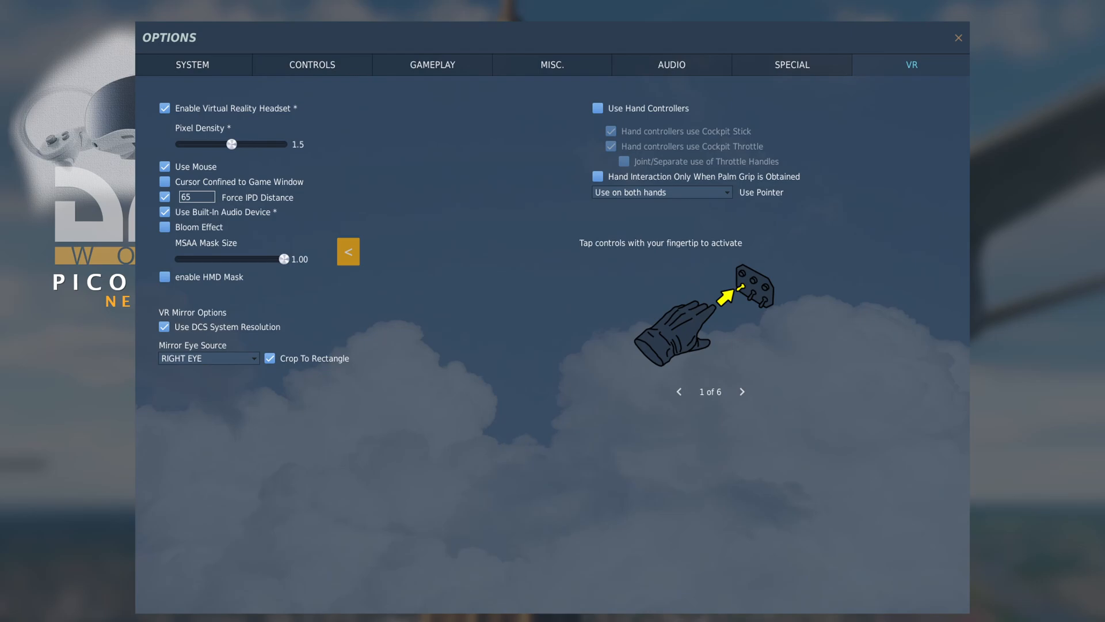
left_click(346, 252)
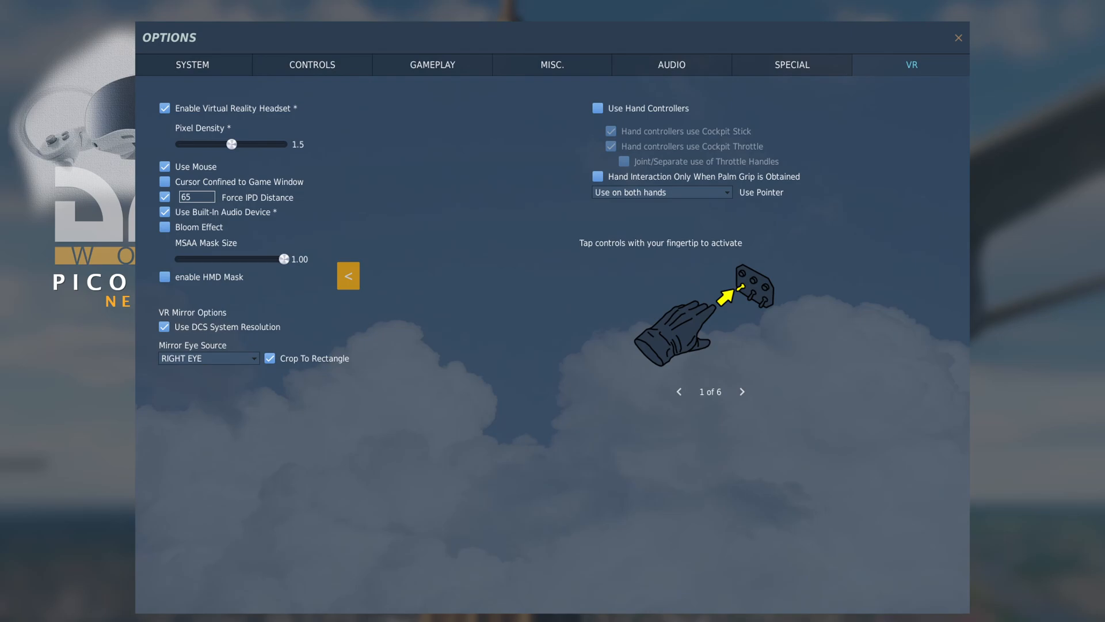